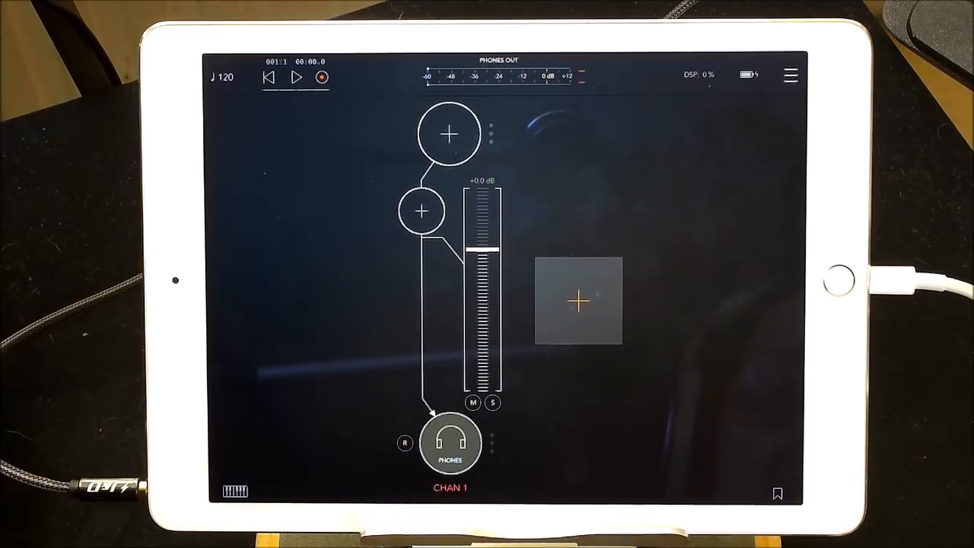
Step: Bring up the Sources menu from Chain 1's source slot
{"action": "left_click", "coordinate": [448, 134]}
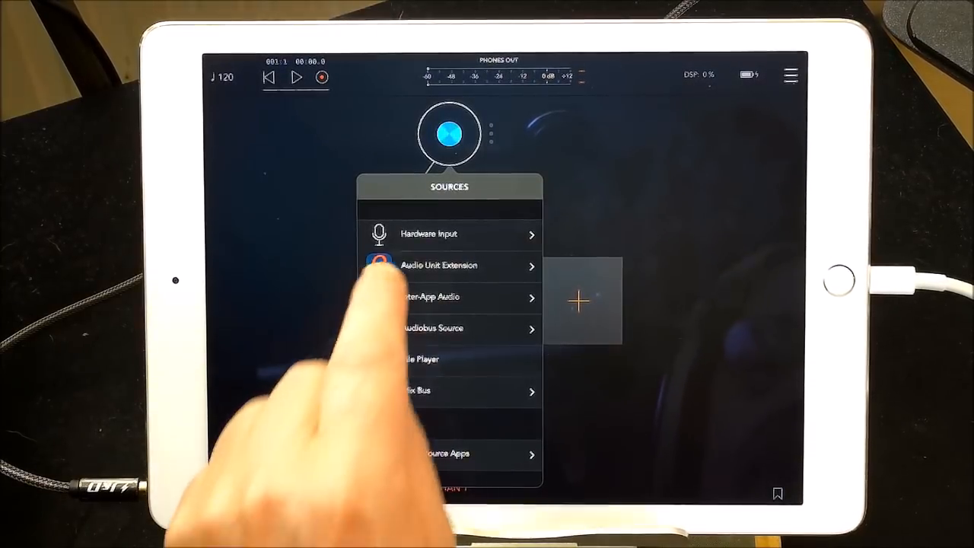
Step: Load YONAC Galileo 2 organ from the Audio Unit Extension list as channel 1's source
{"action": "left_click", "coordinate": [438, 265]}
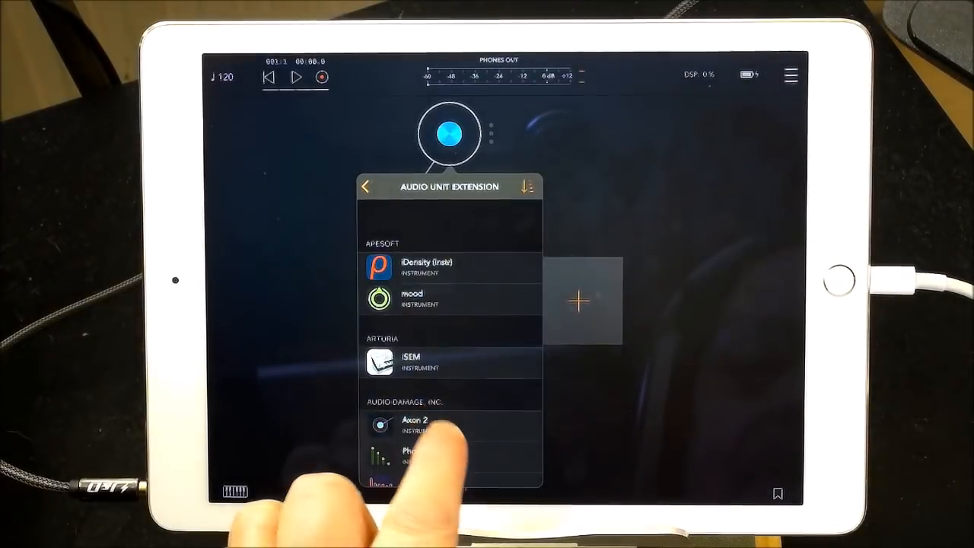
{"action": "scroll", "scroll_direction": "down", "scroll_amount": 3}
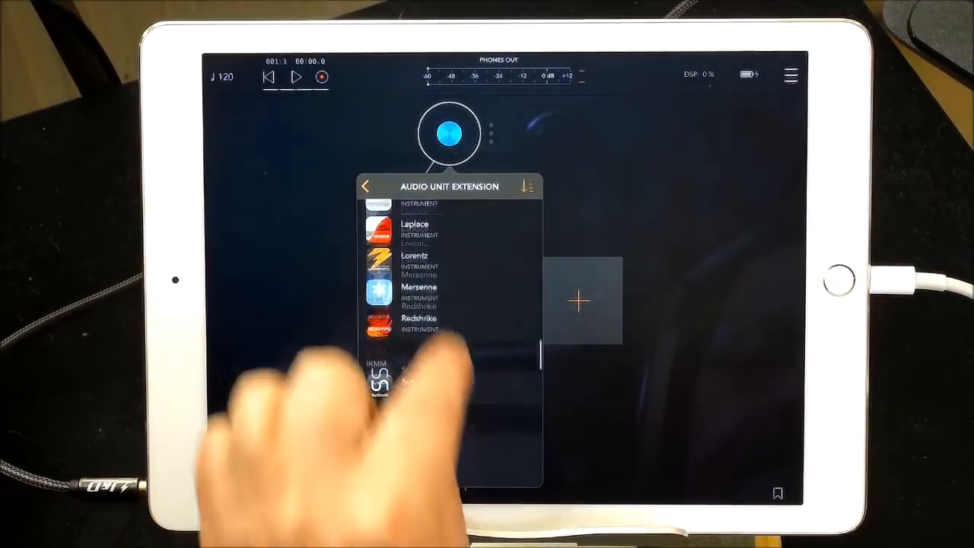
{"action": "scroll", "scroll_direction": "down", "scroll_amount": 3}
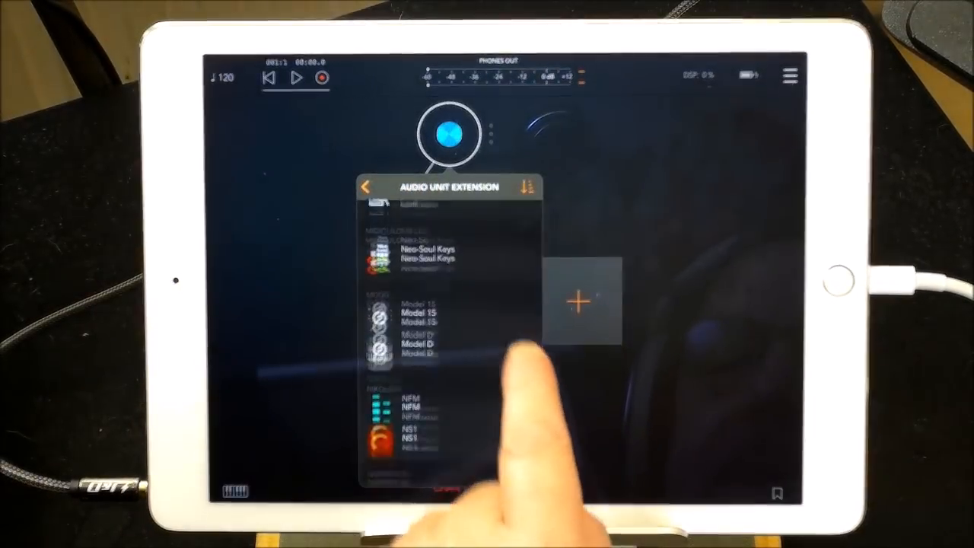
{"action": "scroll", "scroll_direction": "down", "scroll_amount": 3}
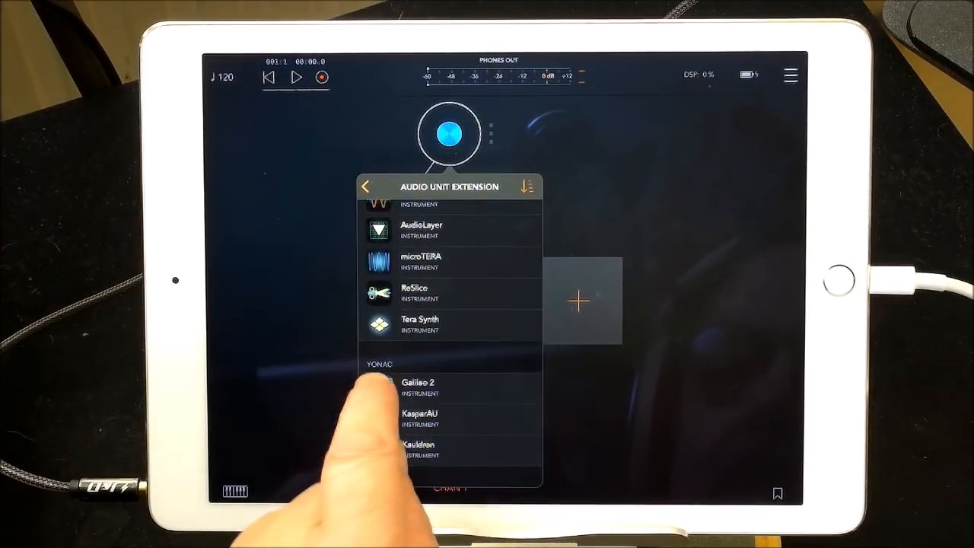
{"action": "left_click", "coordinate": [420, 388]}
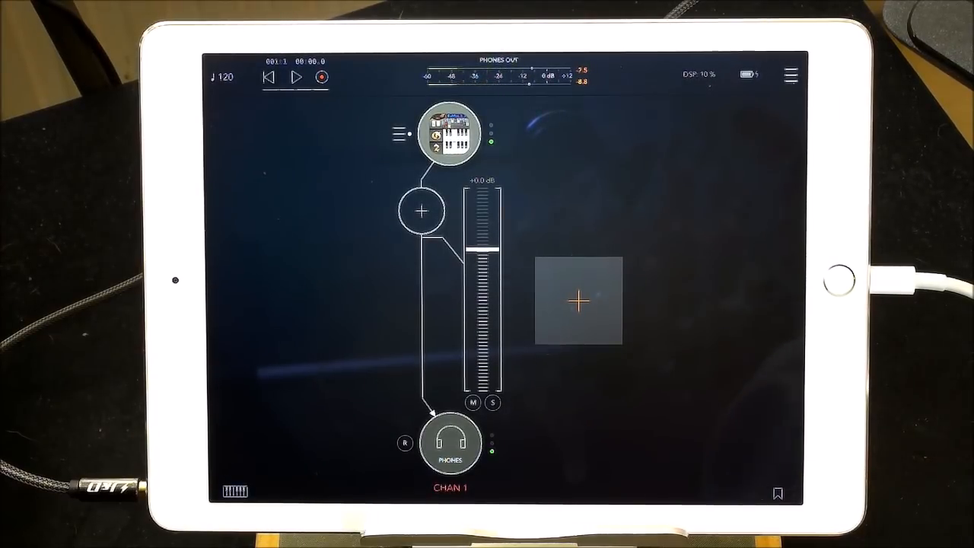
{"action": "left_click", "coordinate": [441, 136]}
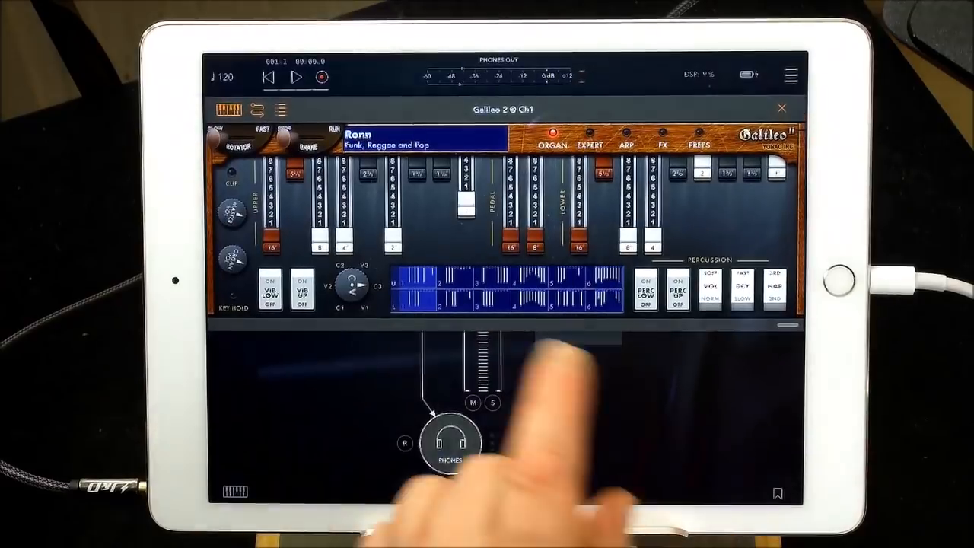
{"action": "left_click", "coordinate": [658, 144]}
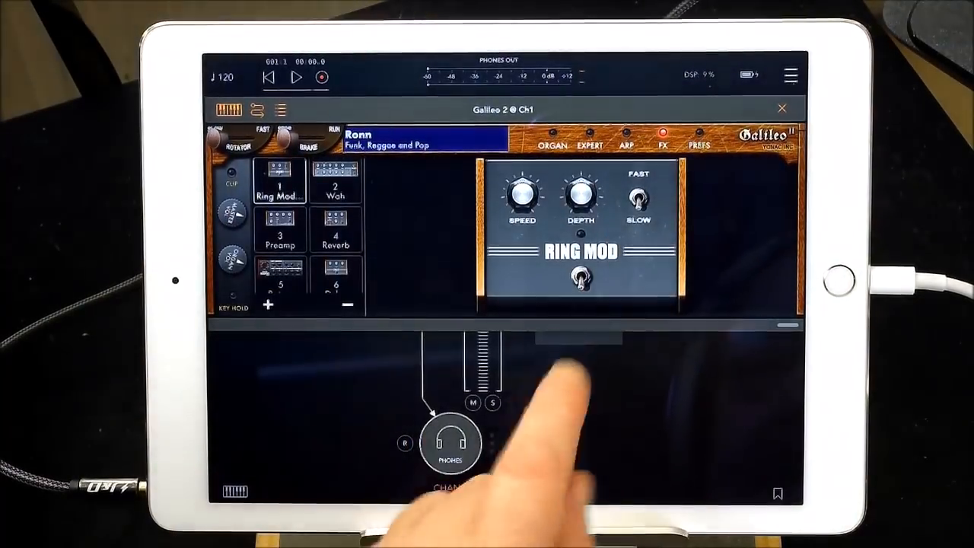
{"action": "left_click", "coordinate": [336, 231]}
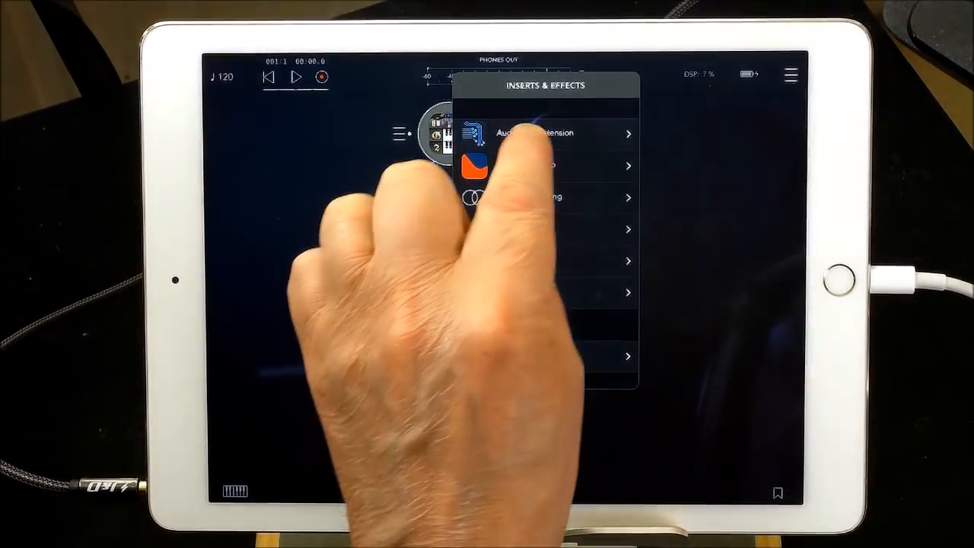
Step: Browse the Audio Unit effects list from channel 1's insert slot to find SynthMaster One FX
{"action": "left_click", "coordinate": [529, 134]}
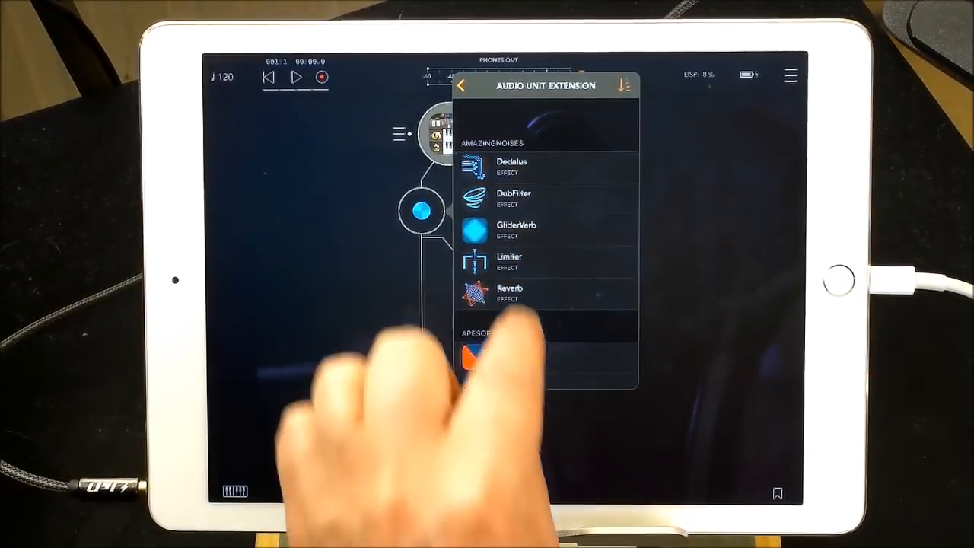
{"action": "scroll", "scroll_direction": "down", "scroll_amount": 3}
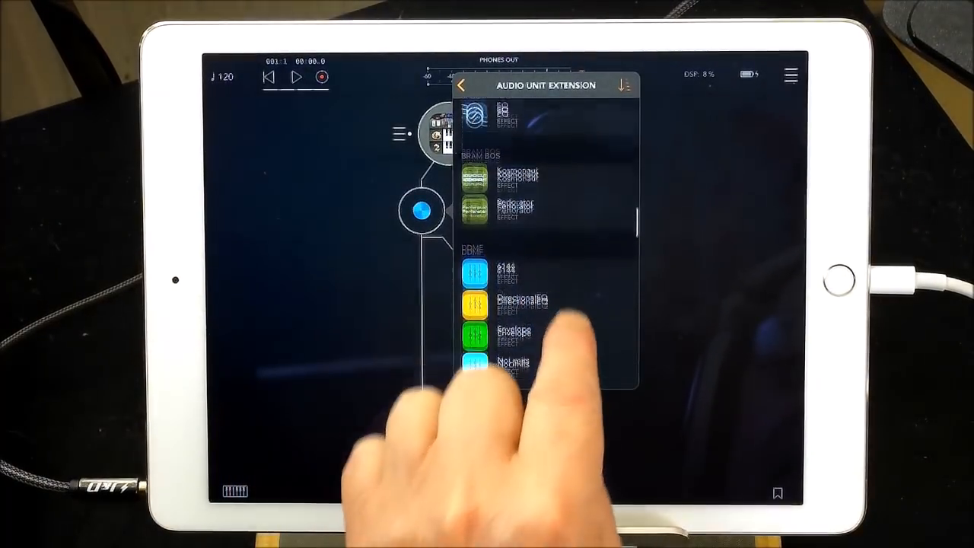
{"action": "scroll", "scroll_direction": "down", "scroll_amount": 3}
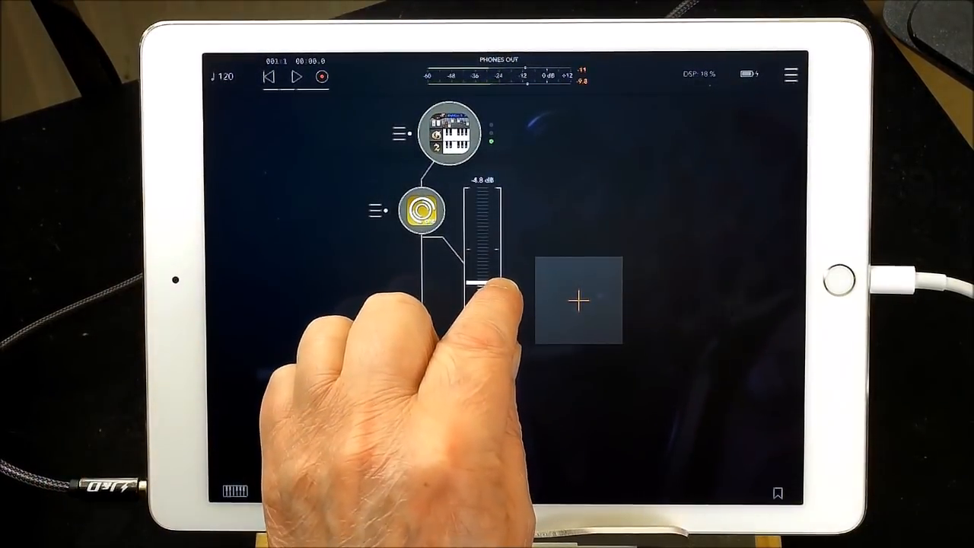
Step: Load preset 34-ARP Rebeater KS in the SynthMaster One FX insert via its Browser
{"action": "left_click", "coordinate": [447, 133]}
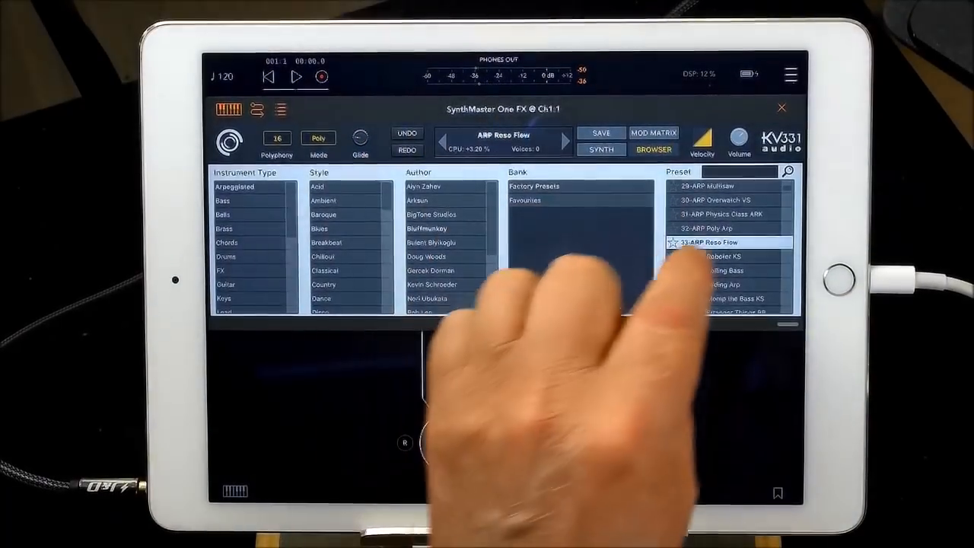
{"action": "left_click", "coordinate": [725, 256]}
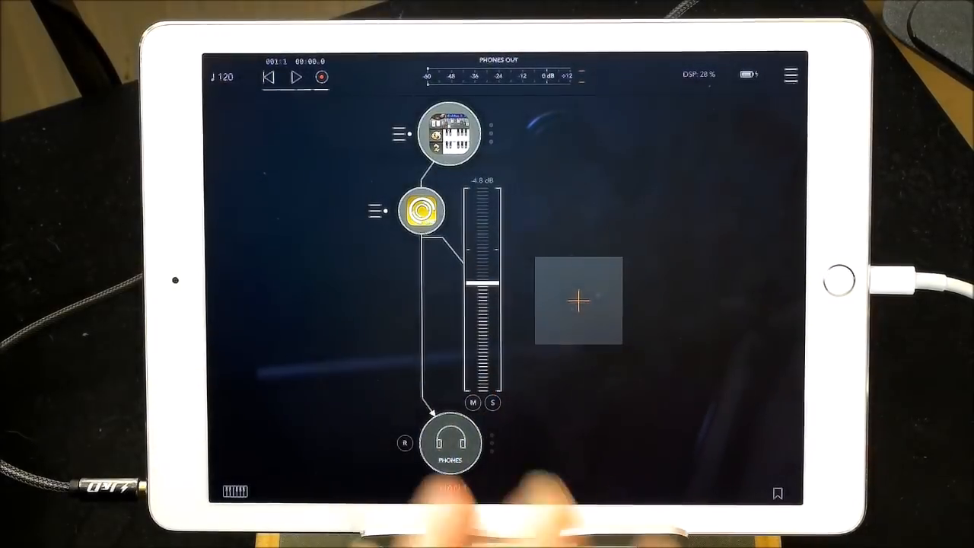
{"action": "left_click", "coordinate": [420, 207]}
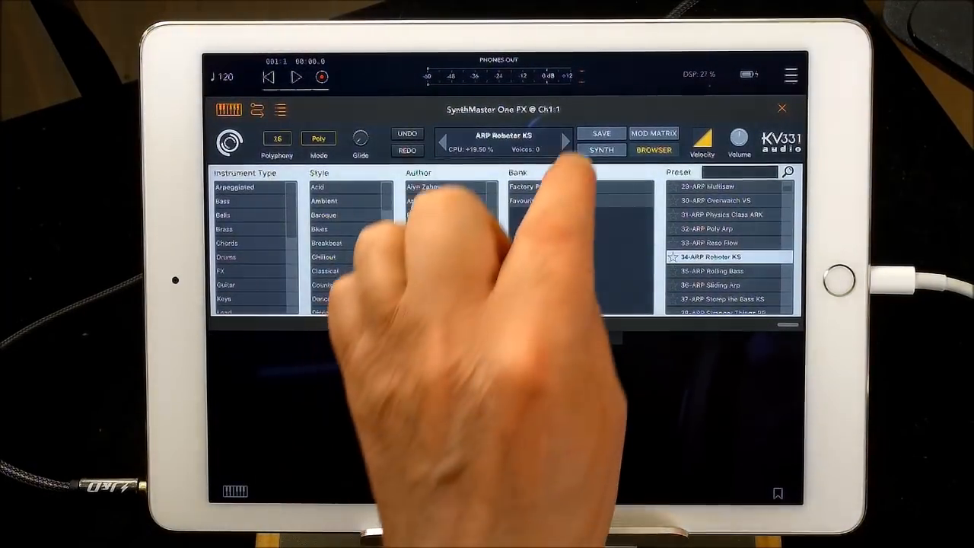
Step: Initialize a New Preset in SynthMaster One FX and show its FX page with the Reverb
{"action": "left_click", "coordinate": [601, 149]}
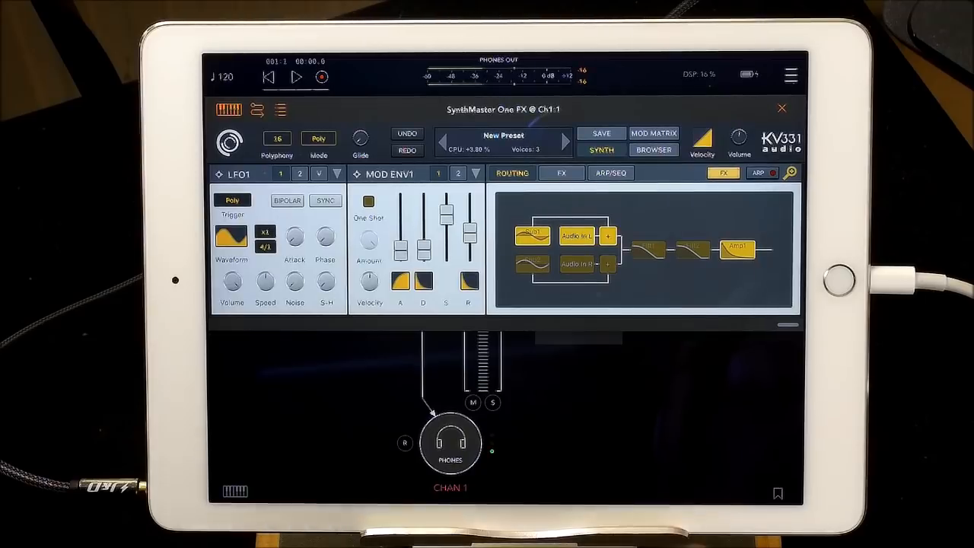
{"action": "left_click", "coordinate": [560, 173]}
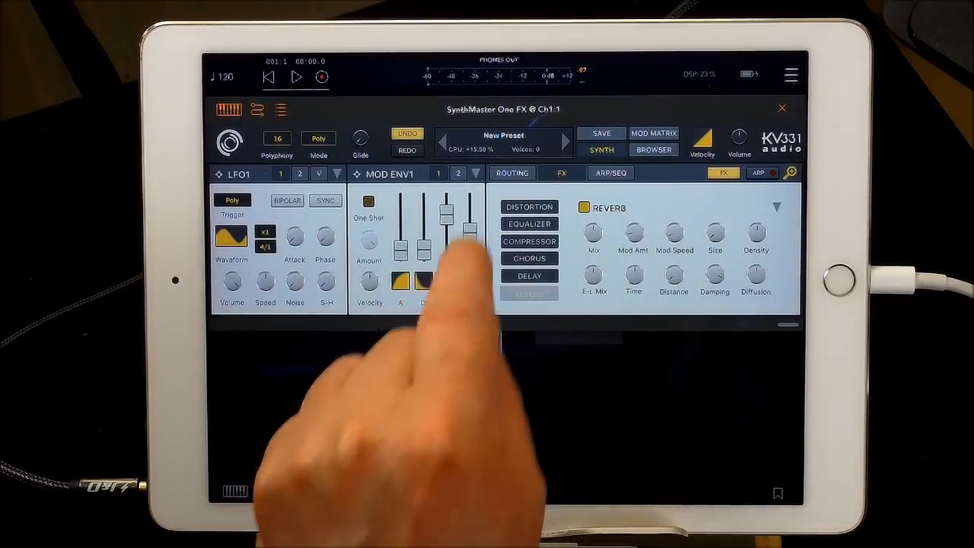
Step: Show the SYNTH page with the OSC1, FILT1 and AMP ENV1 panels
{"action": "left_click", "coordinate": [511, 173]}
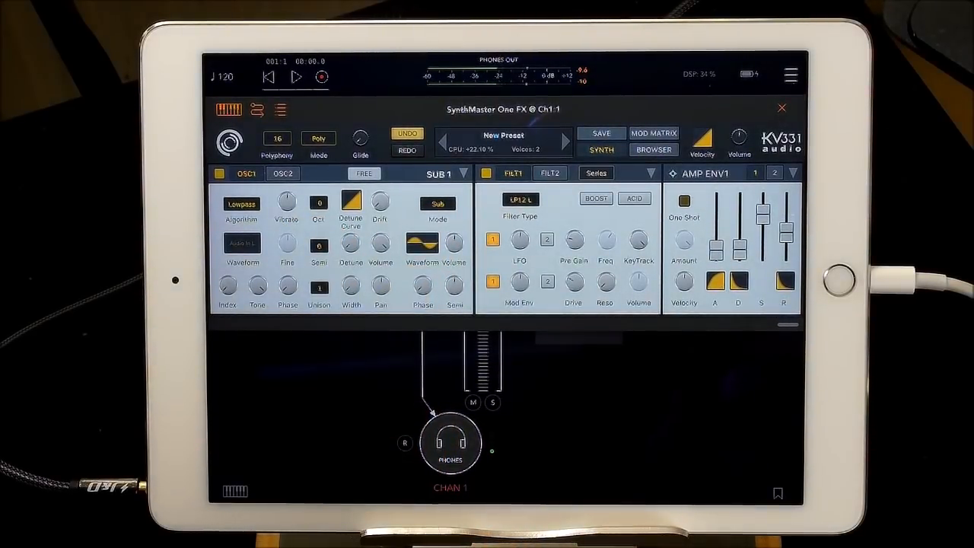
Step: Slide the view across after closing the plugin to reach the session Menu
{"action": "scroll", "scroll_direction": "right", "scroll_amount": 3}
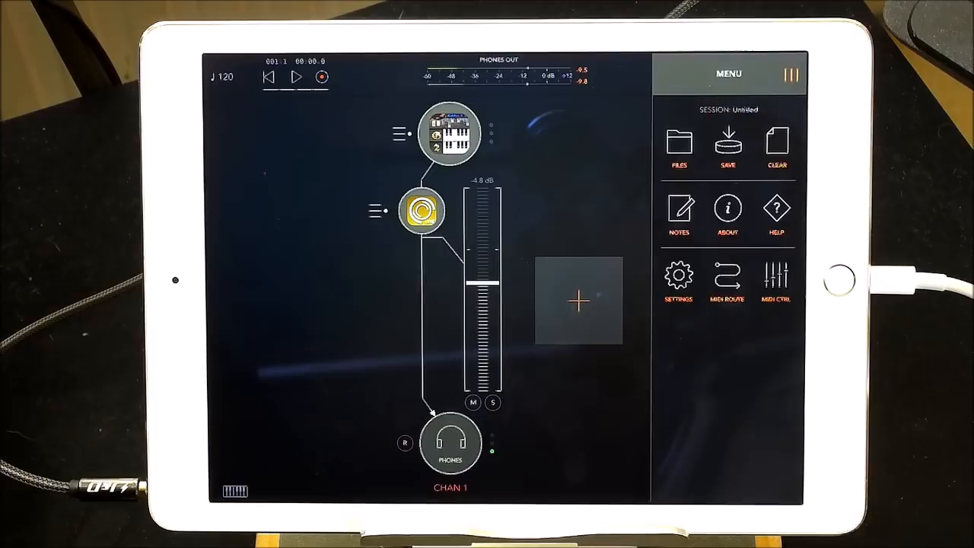
Step: Close the session menu to return to the mixer for adding Chain 2 and Chain 3
{"action": "left_click", "coordinate": [788, 73]}
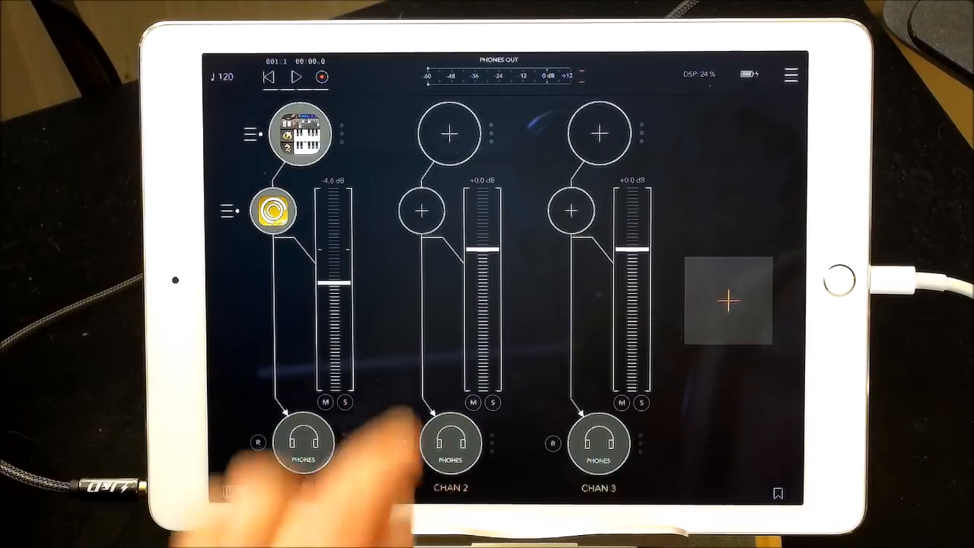
Step: Load Ruismaker drums from the Audio Unit list as channel 2's source
{"action": "left_click", "coordinate": [449, 134]}
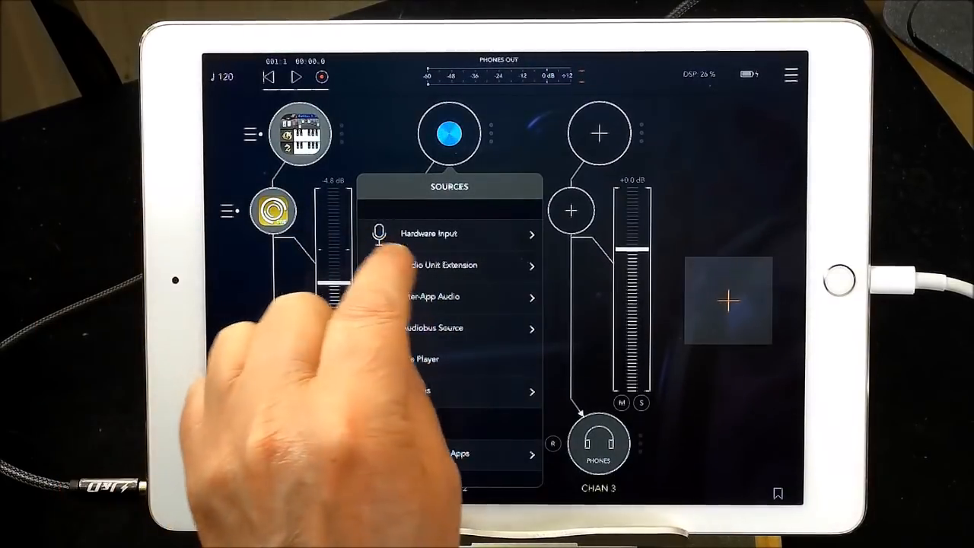
{"action": "left_click", "coordinate": [442, 264]}
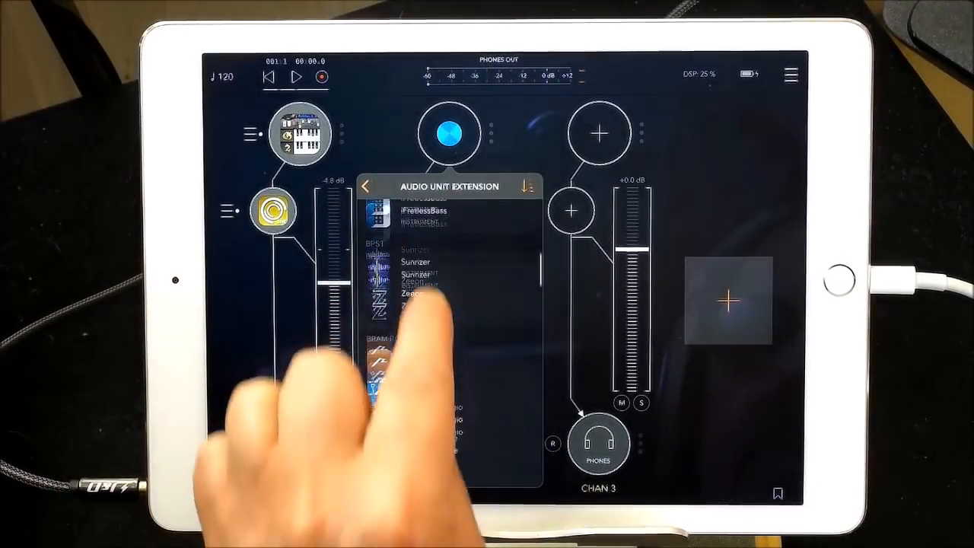
{"action": "scroll", "scroll_direction": "down", "scroll_amount": 3}
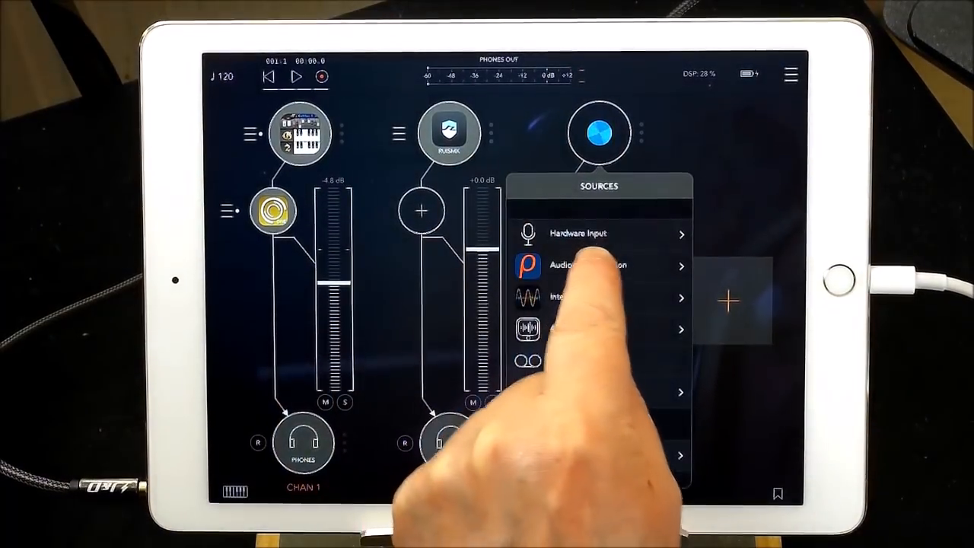
Step: Load Rozeta XOX on Chain 3 and route Rozeta XOX @ Ch3:MIDI OUT into Ruismaker
{"action": "left_click", "coordinate": [586, 265]}
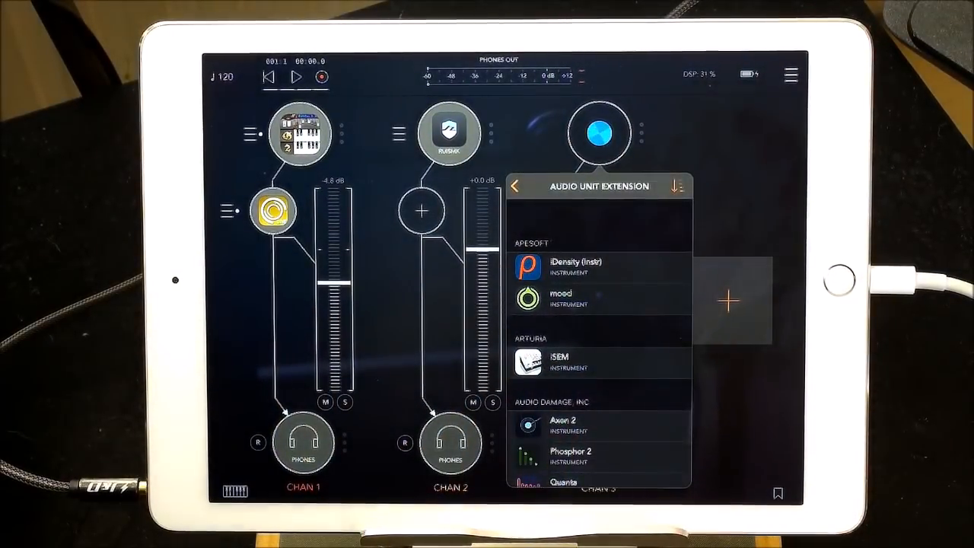
{"action": "scroll", "scroll_direction": "down", "scroll_amount": 3}
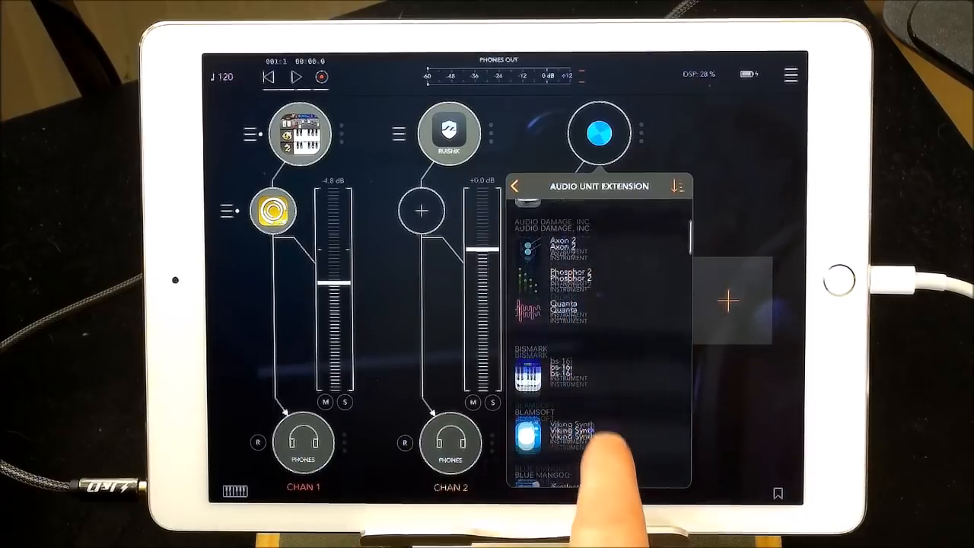
{"action": "scroll", "scroll_direction": "down", "scroll_amount": 3}
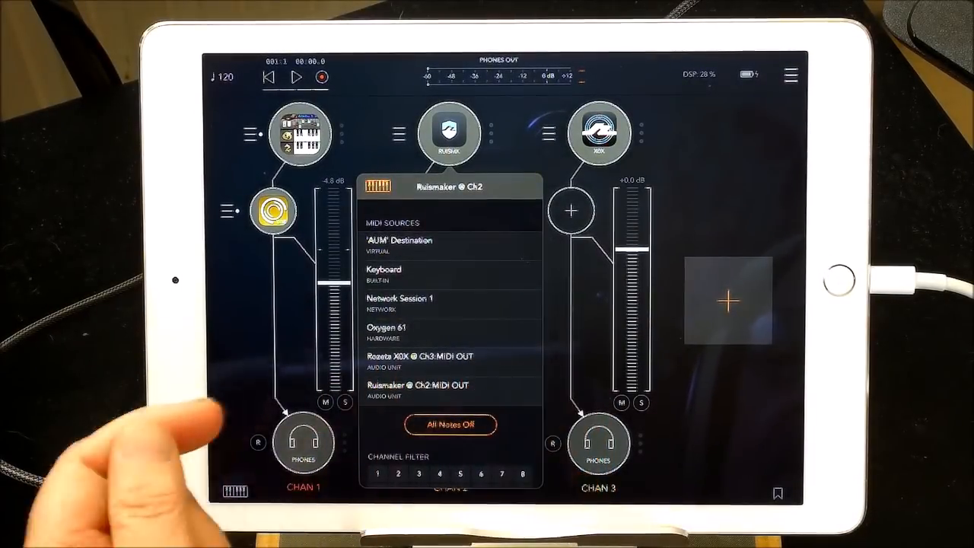
{"action": "left_click", "coordinate": [442, 356]}
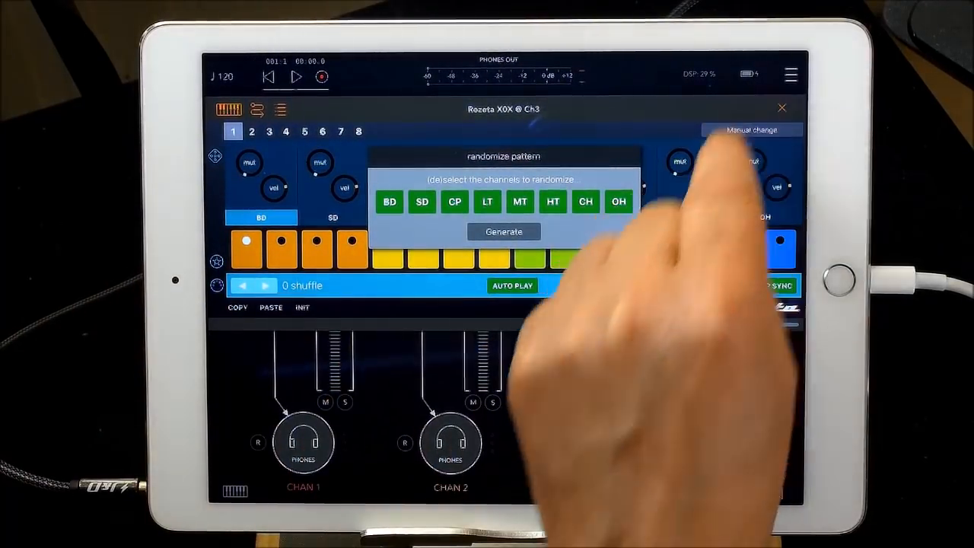
Step: Generate a randomized pattern for all drum channels in Rozeta XOX and close its window
{"action": "left_click", "coordinate": [503, 231]}
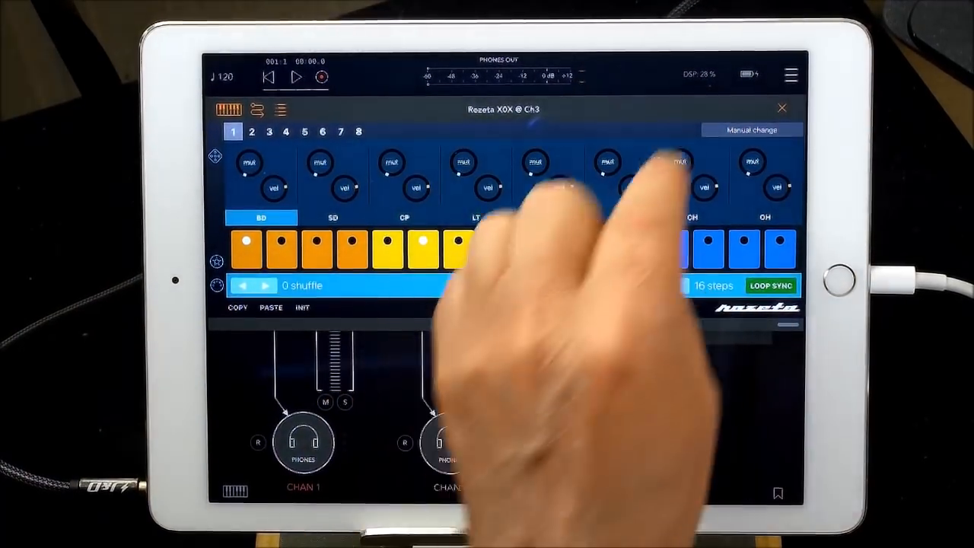
{"action": "left_click", "coordinate": [783, 105]}
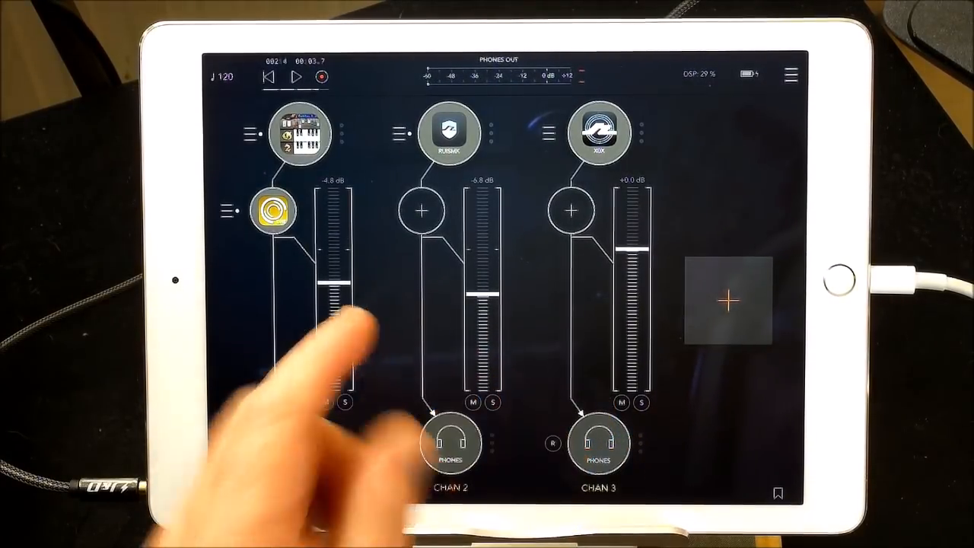
Step: Add SynthMaster One FX from the Audio Unit Extension list onto Chain 2's insert slot
{"action": "left_click", "coordinate": [423, 210]}
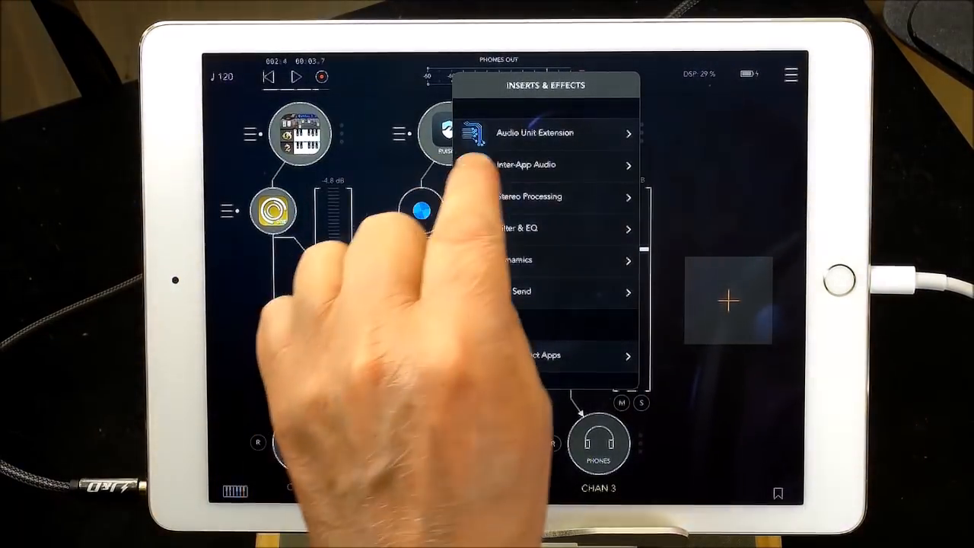
{"action": "left_click", "coordinate": [531, 132]}
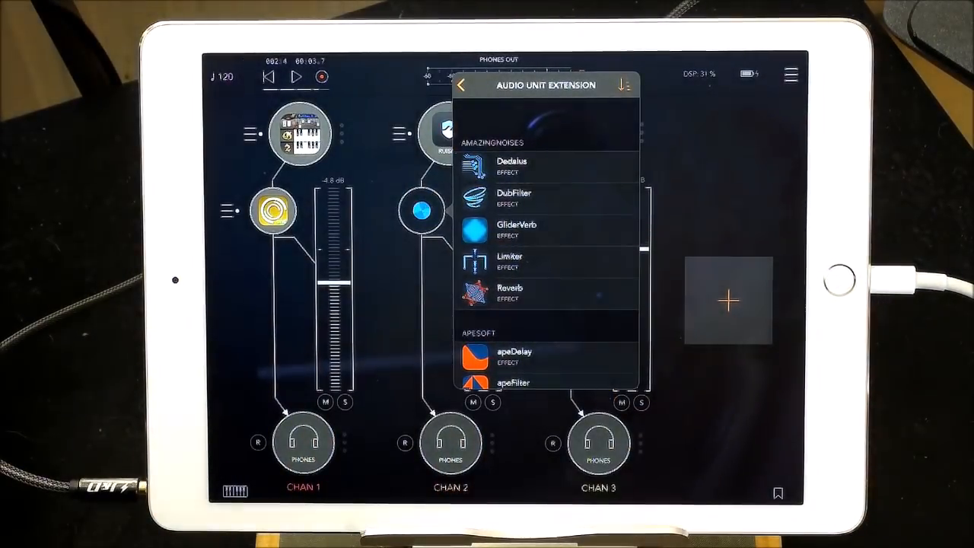
{"action": "scroll", "scroll_direction": "down", "scroll_amount": 3}
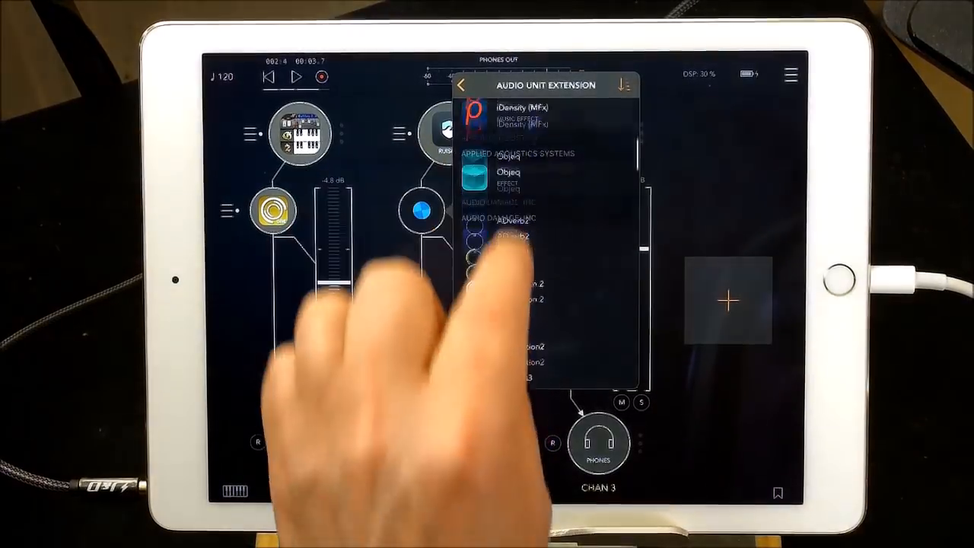
{"action": "scroll", "scroll_direction": "down", "scroll_amount": 3}
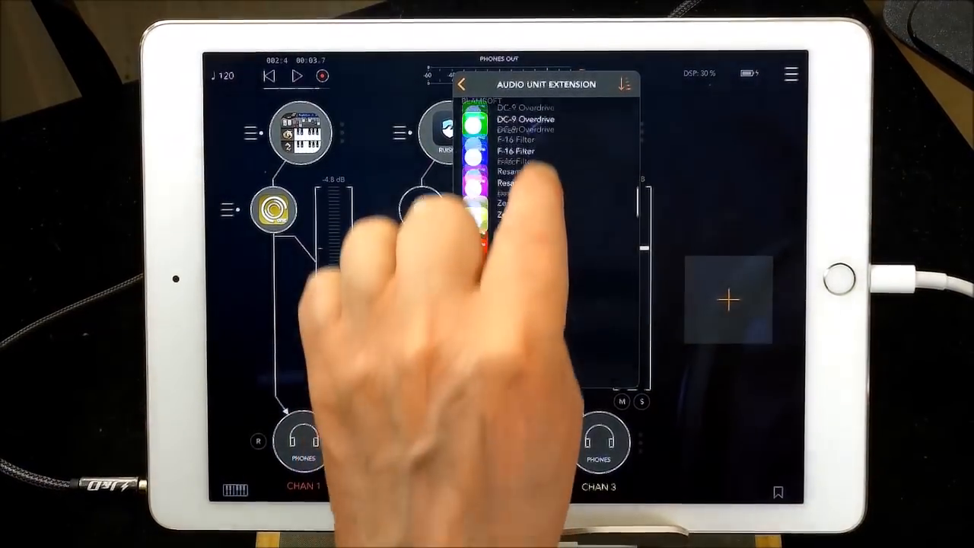
{"action": "scroll", "scroll_direction": "down", "scroll_amount": 3}
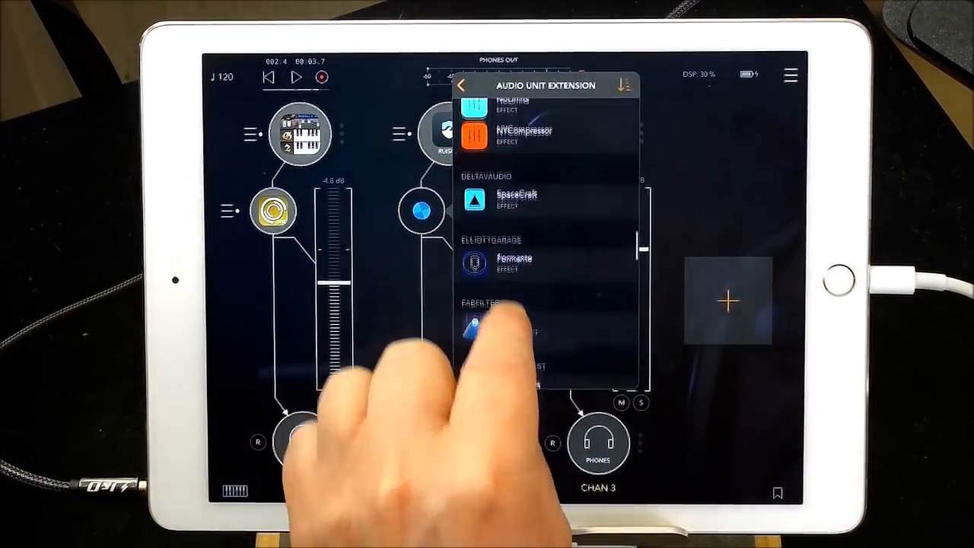
{"action": "scroll", "scroll_direction": "down", "scroll_amount": 3}
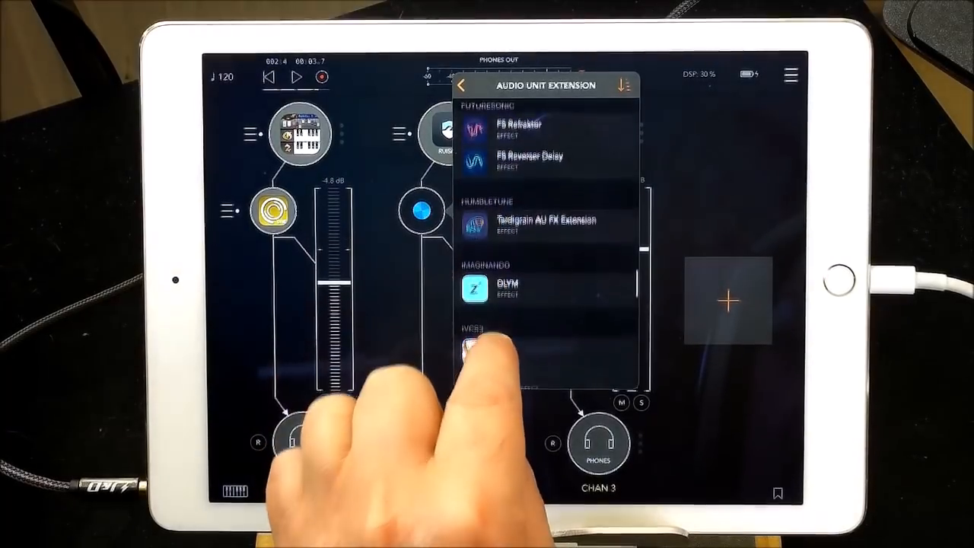
{"action": "scroll", "scroll_direction": "down", "scroll_amount": 3}
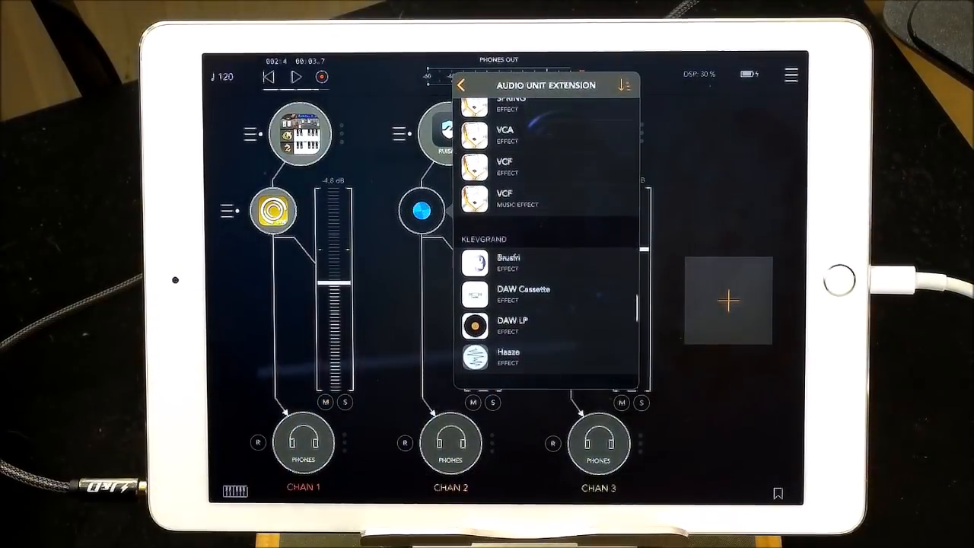
{"action": "scroll", "scroll_direction": "down", "scroll_amount": 3}
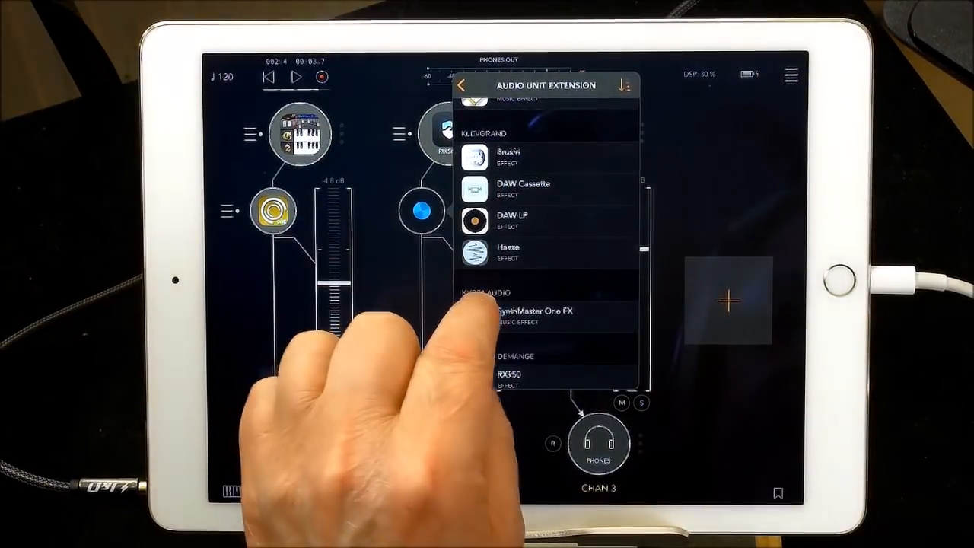
{"action": "left_click", "coordinate": [460, 85]}
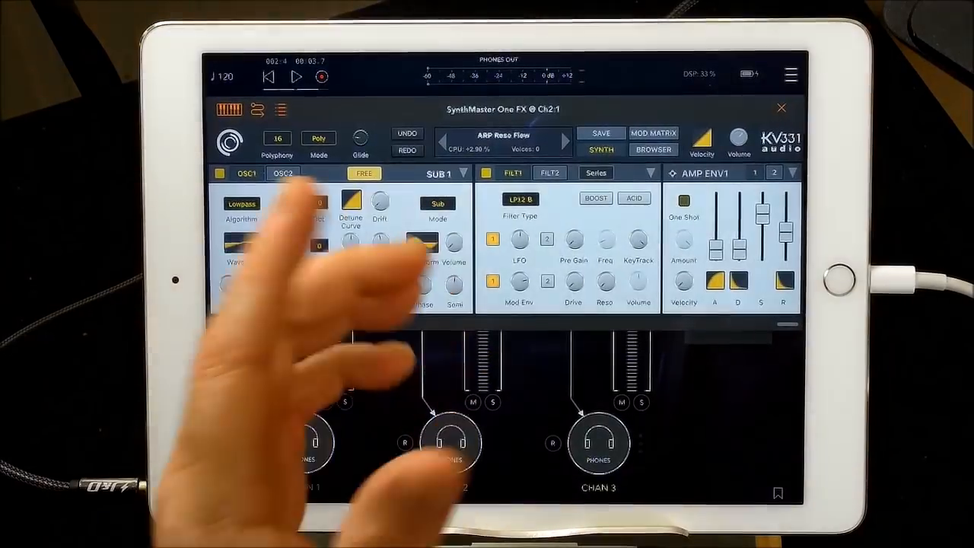
Step: Dismiss the SynthMaster One FX window to get back to the AUM mixer
{"action": "left_click", "coordinate": [504, 136]}
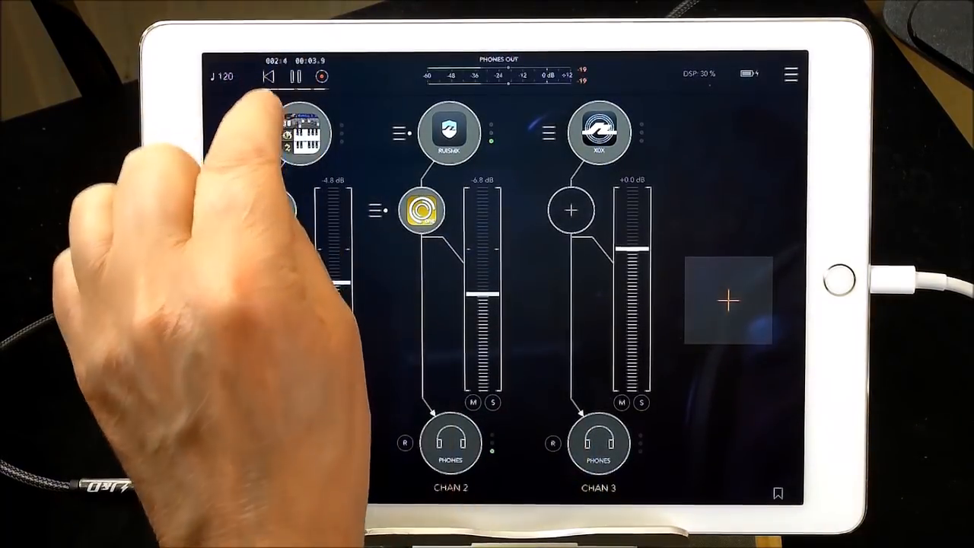
Step: Enable Distortion and Compressor in SynthMaster One FX on Chain 2, then leave its editor
{"action": "left_click", "coordinate": [307, 130]}
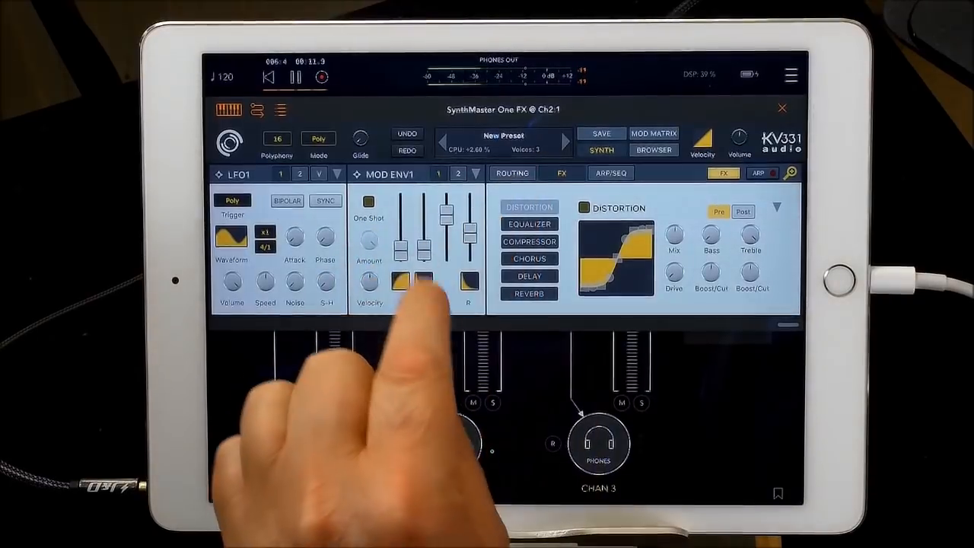
{"action": "left_click", "coordinate": [530, 276]}
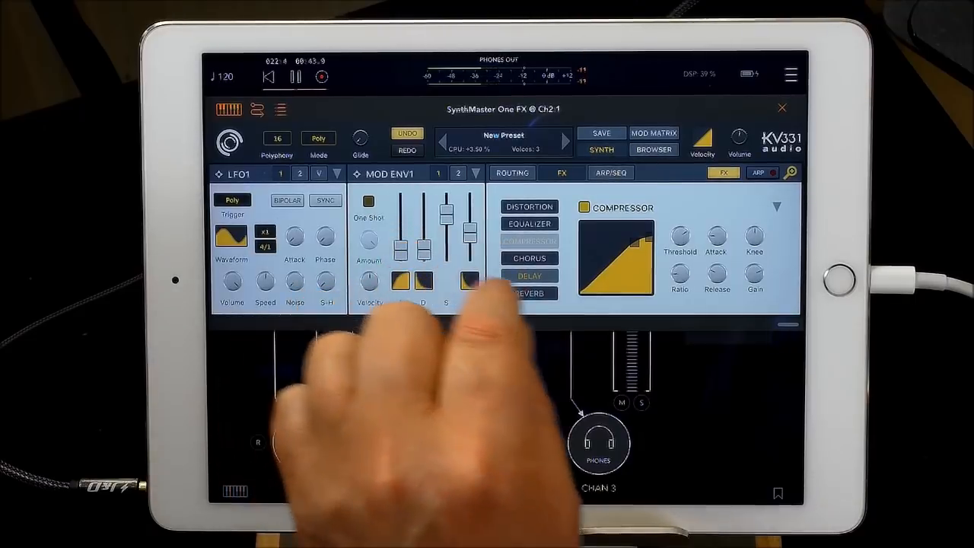
{"action": "left_click", "coordinate": [512, 172]}
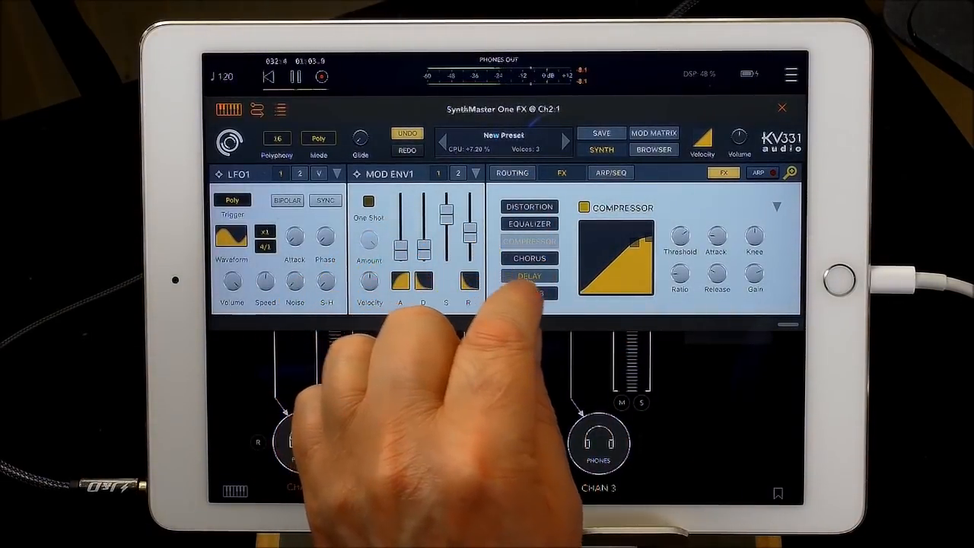
{"action": "left_click", "coordinate": [530, 292]}
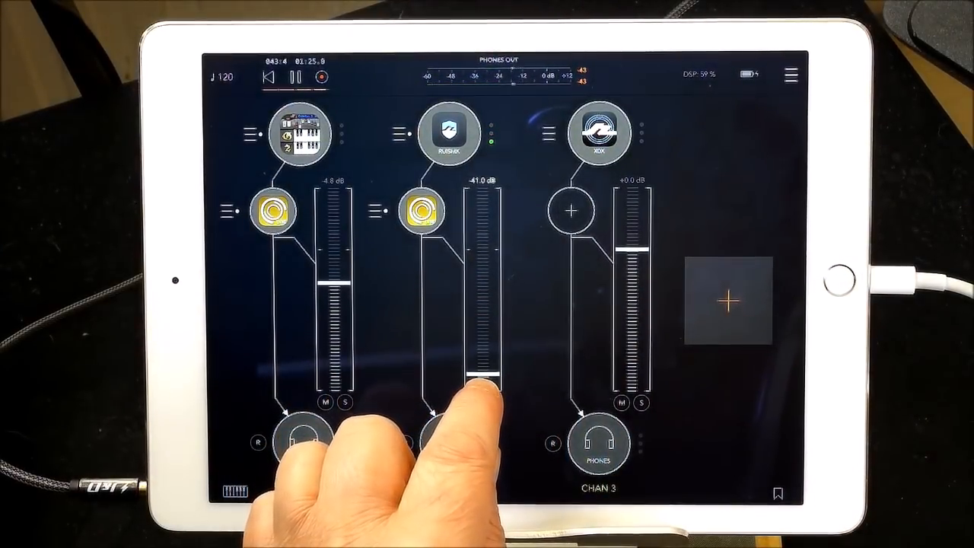
Step: Set the Chain 2 drum fader to -8.3 dB and the Chain 1 organ fader to about -10.1 dB
{"action": "left_click_drag", "start_coordinate": [480, 373], "coordinate": [479, 327]}
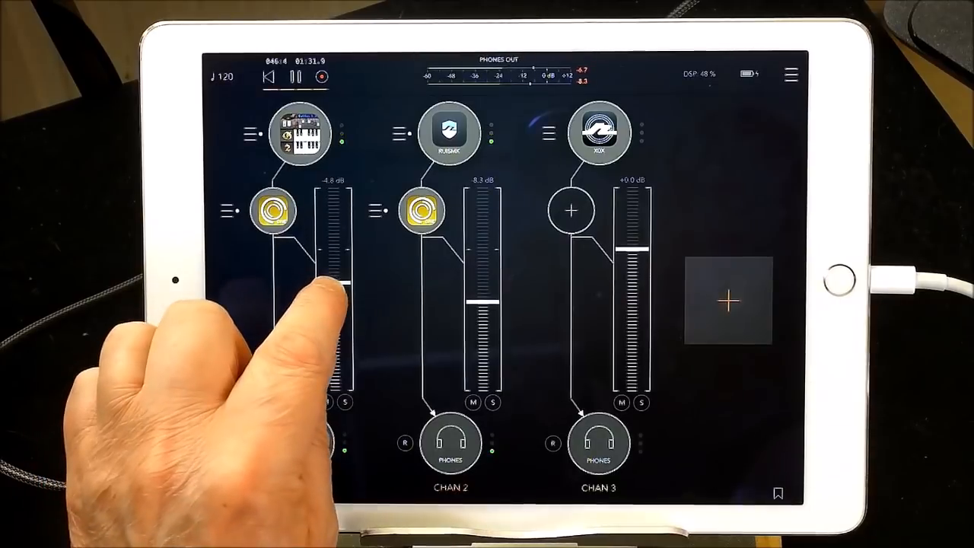
{"action": "left_click_drag", "start_coordinate": [341, 289], "coordinate": [341, 312]}
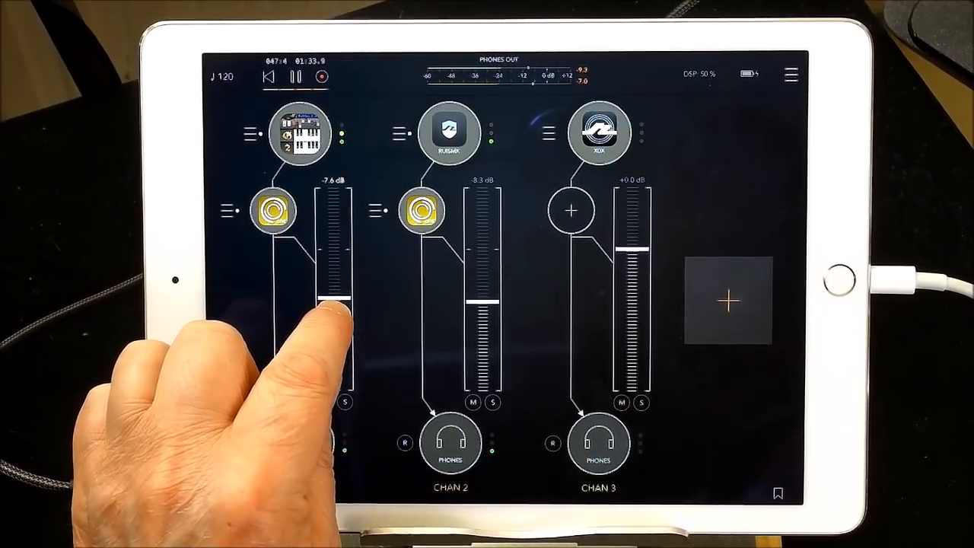
{"action": "left_click_drag", "start_coordinate": [335, 296], "coordinate": [332, 327]}
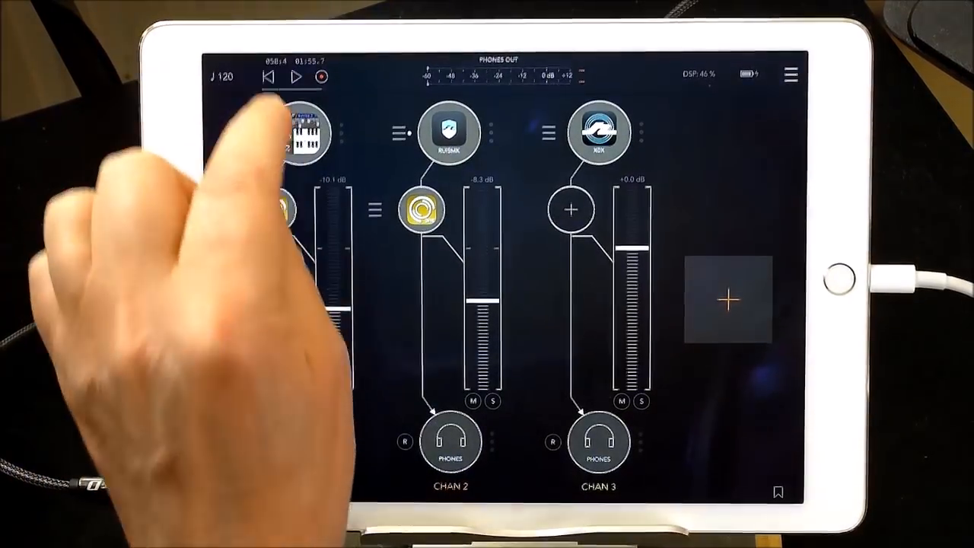
{"action": "left_click", "coordinate": [297, 76]}
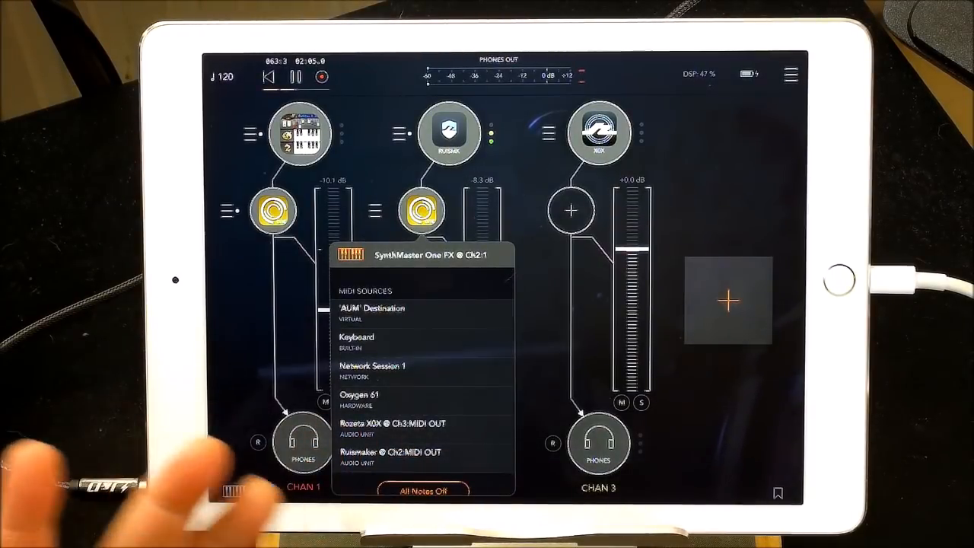
{"action": "left_click", "coordinate": [423, 428]}
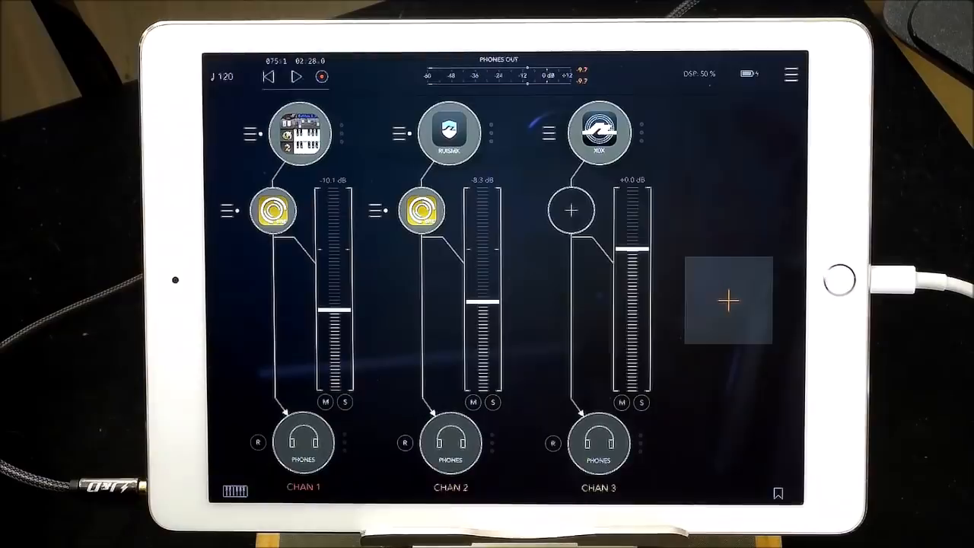
{"action": "left_click", "coordinate": [303, 444]}
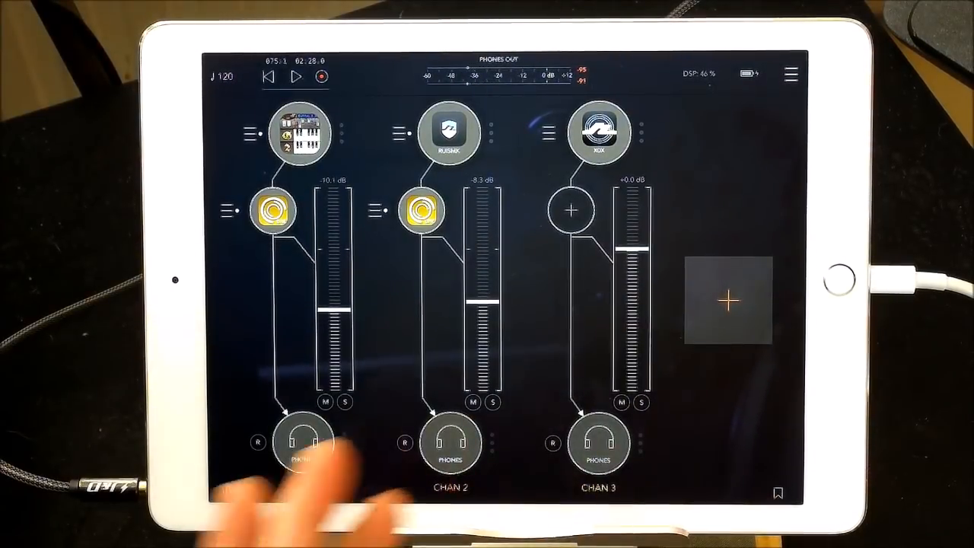